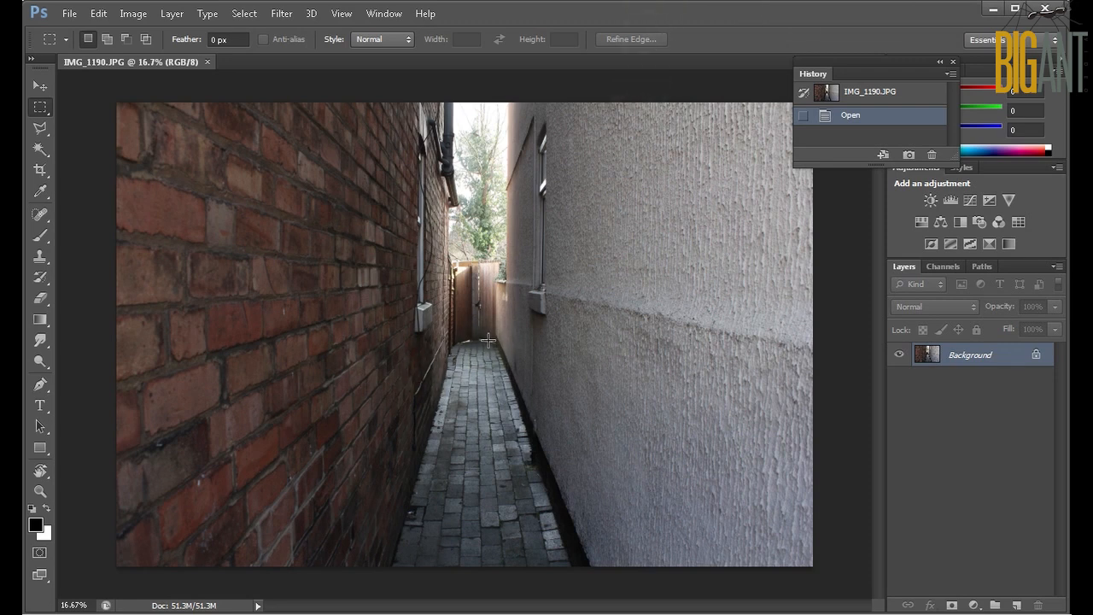
{"action": "mouse_move", "coordinate": [488, 258]}
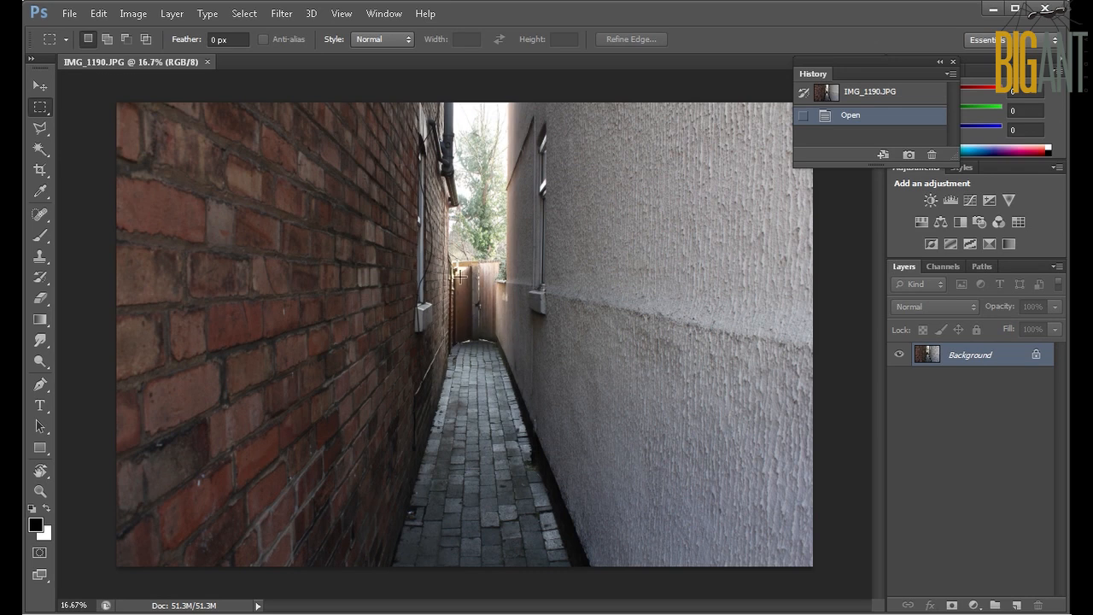
{"action": "mouse_move", "coordinate": [506, 262]}
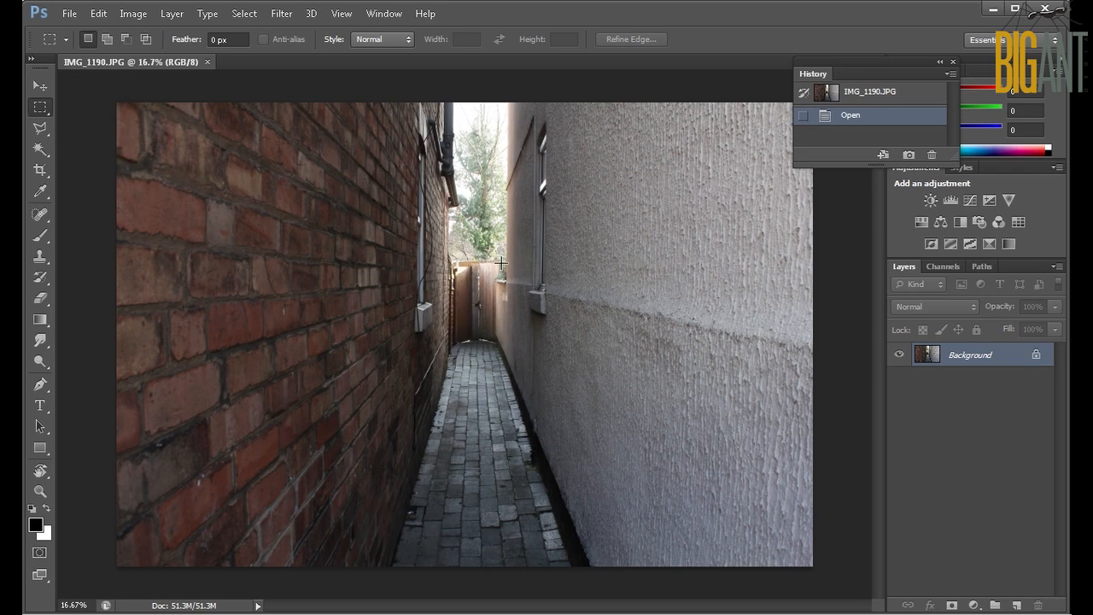
{"action": "mouse_move", "coordinate": [499, 259]}
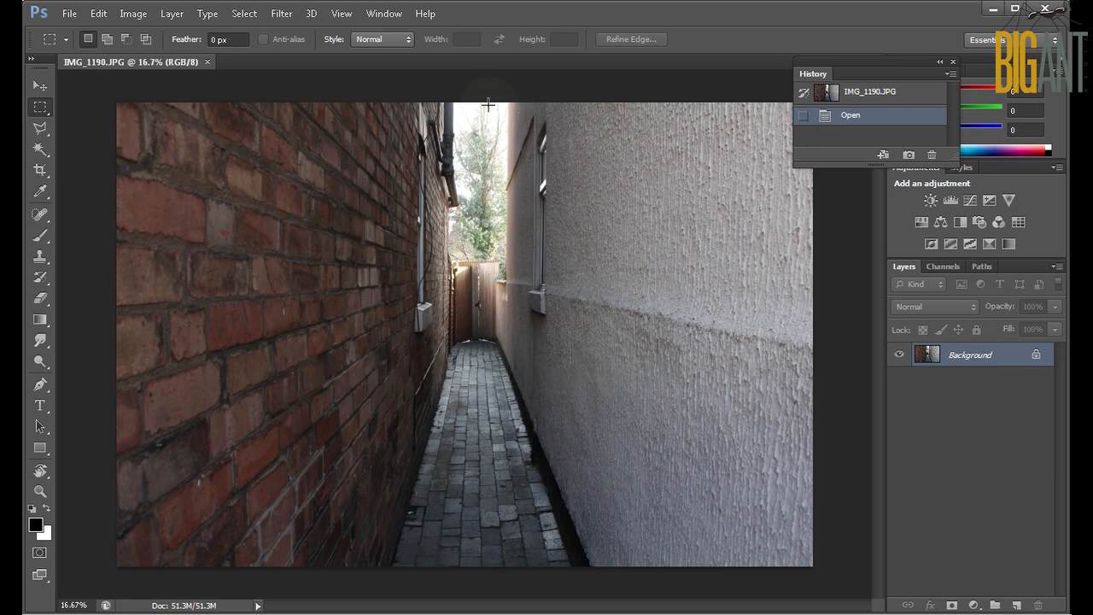
{"action": "mouse_move", "coordinate": [405, 112]}
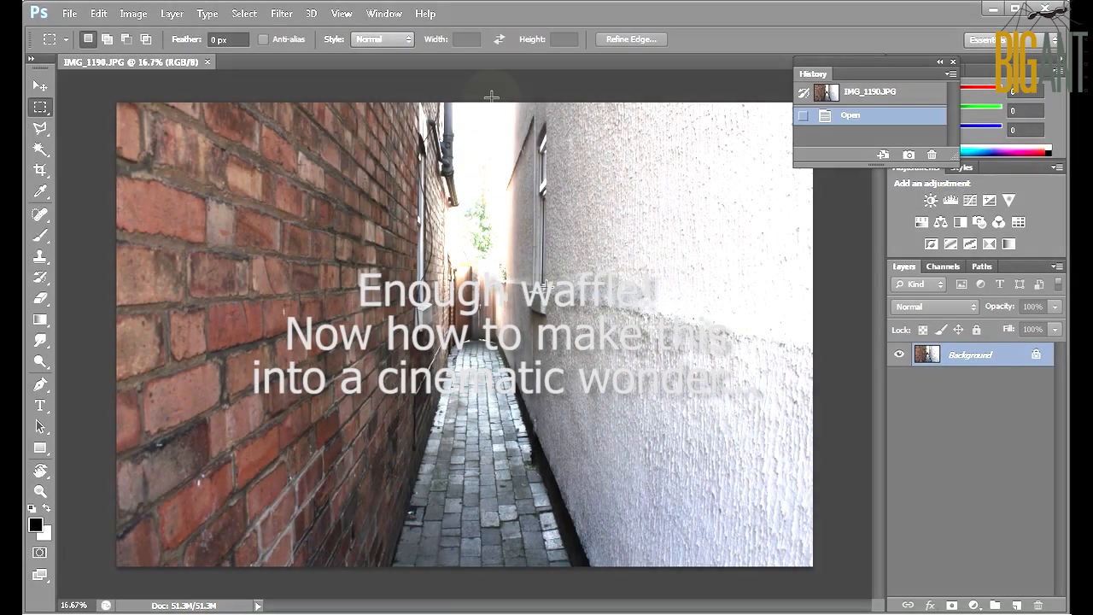
Step: Open the alley photo in the Vanishing Point filter
{"action": "left_click", "coordinate": [281, 13]}
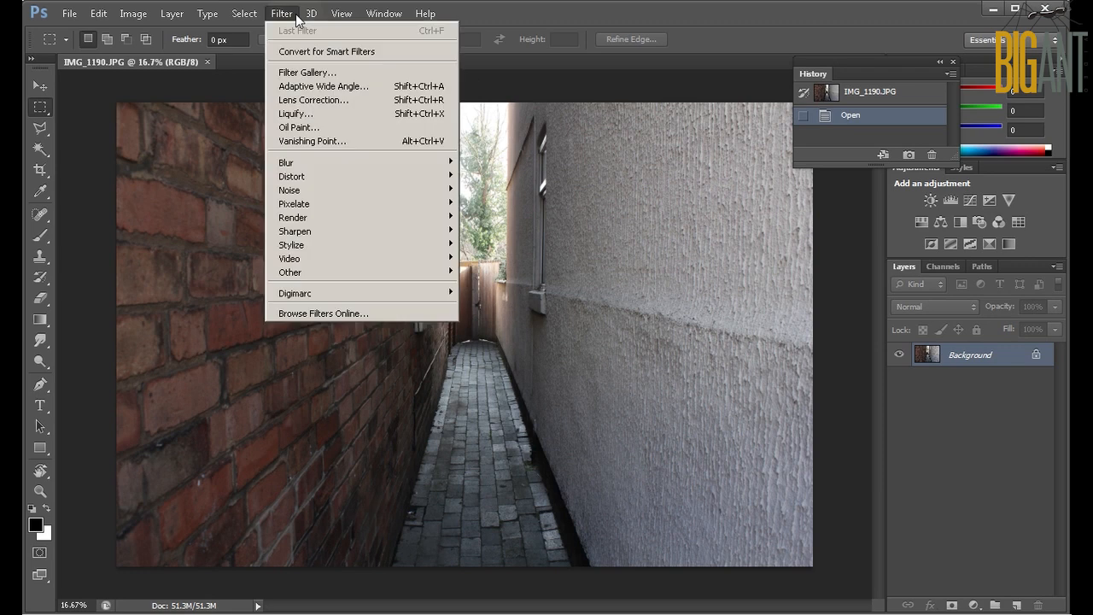
{"action": "left_click", "coordinate": [311, 141]}
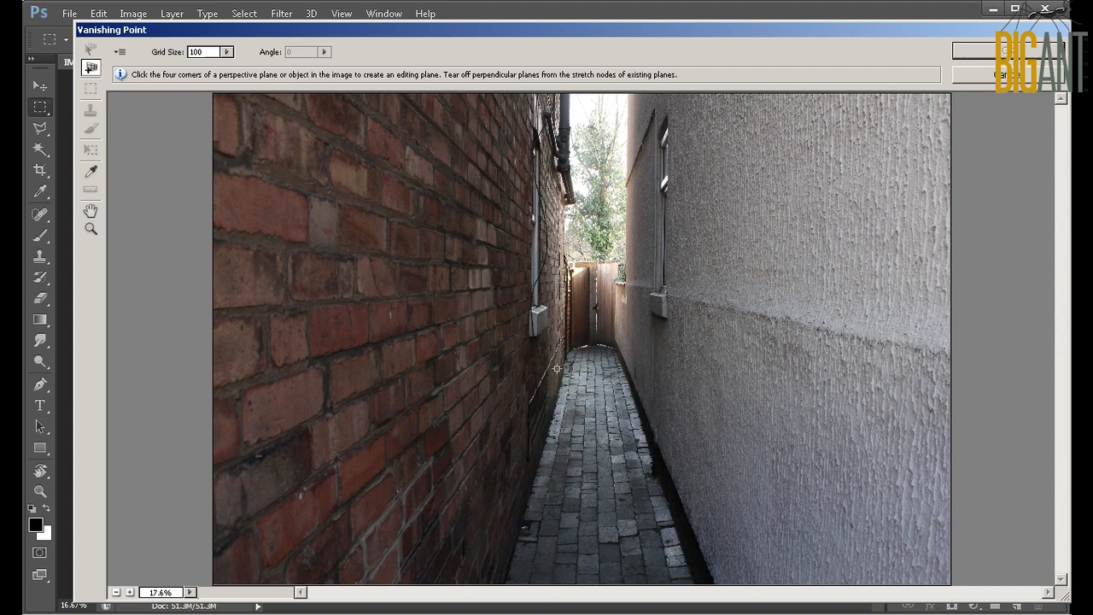
{"action": "mouse_move", "coordinate": [90, 67]}
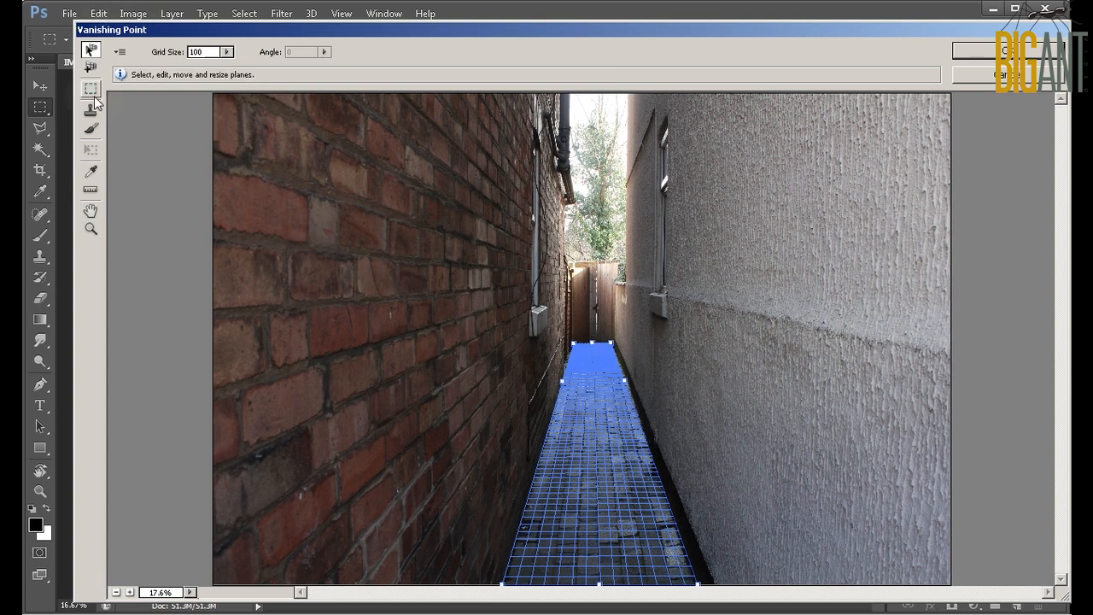
{"action": "mouse_move", "coordinate": [88, 68]}
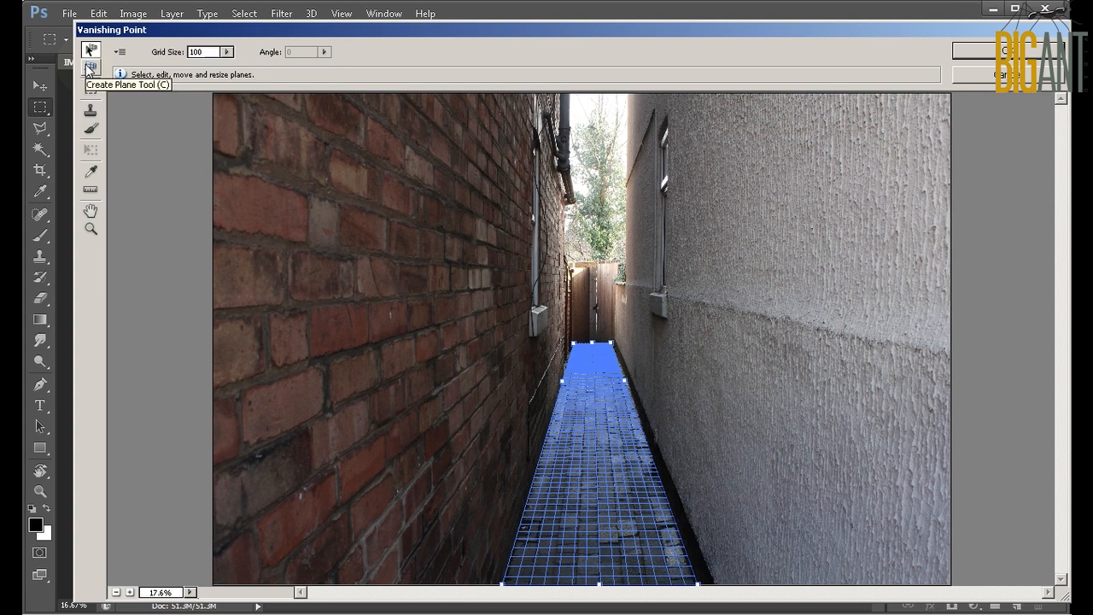
Step: Fit perspective planes over the brick wall, the rendered wall and the alley top
{"action": "left_click", "coordinate": [86, 65]}
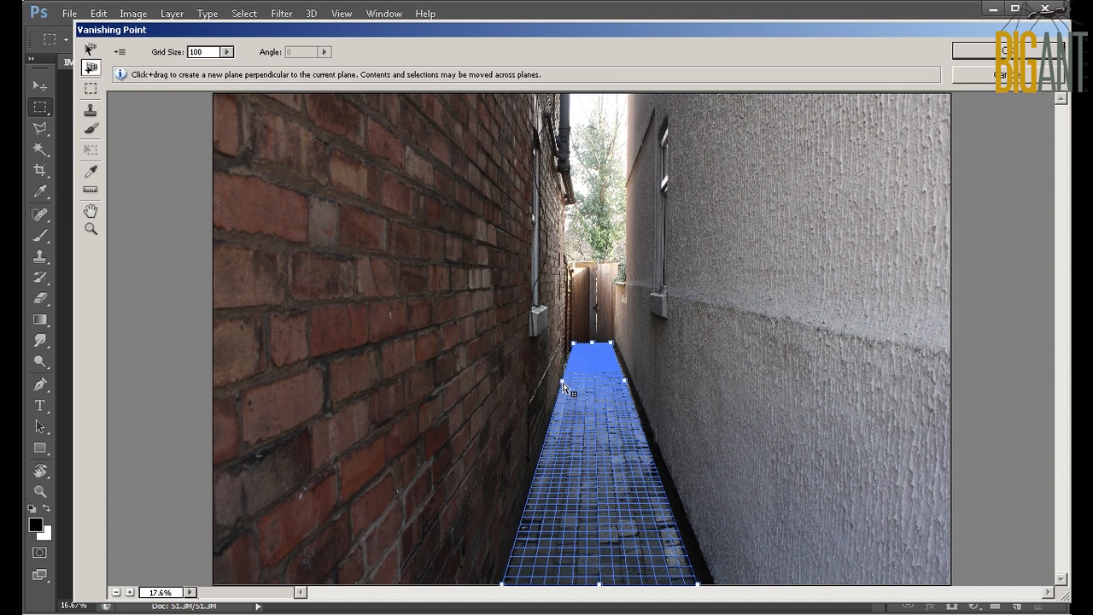
{"action": "mouse_move", "coordinate": [575, 348]}
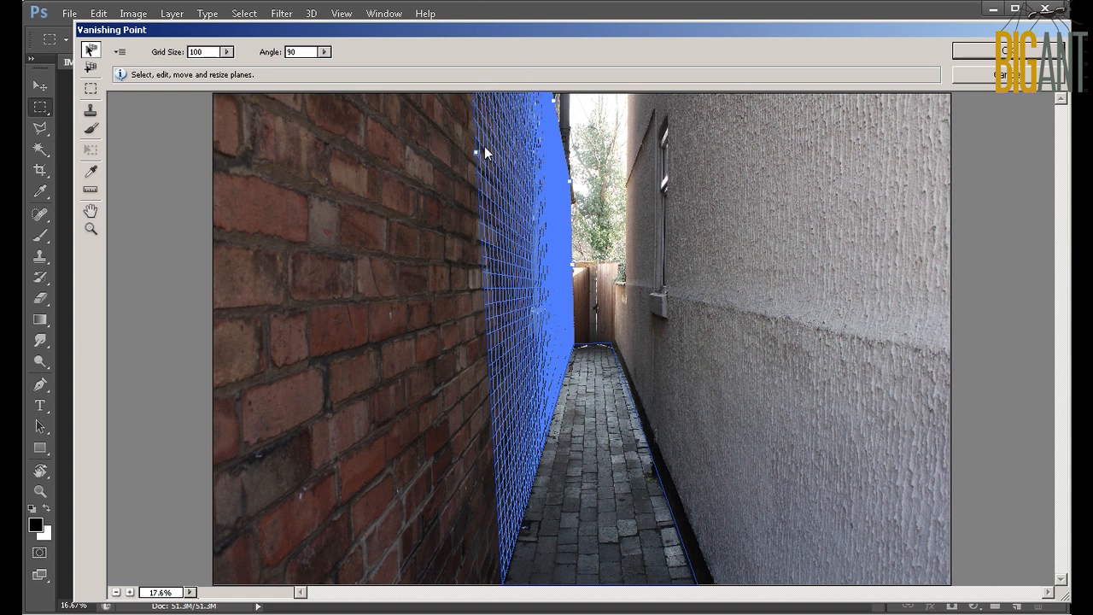
{"action": "left_click_drag", "start_coordinate": [476, 152], "coordinate": [269, 186]}
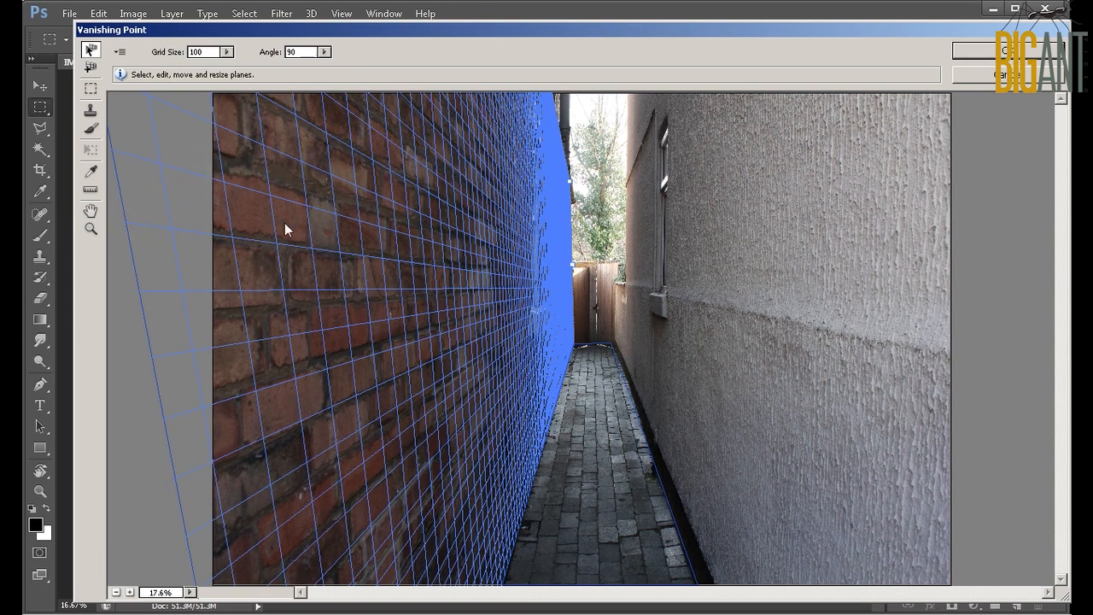
{"action": "mouse_move", "coordinate": [565, 319]}
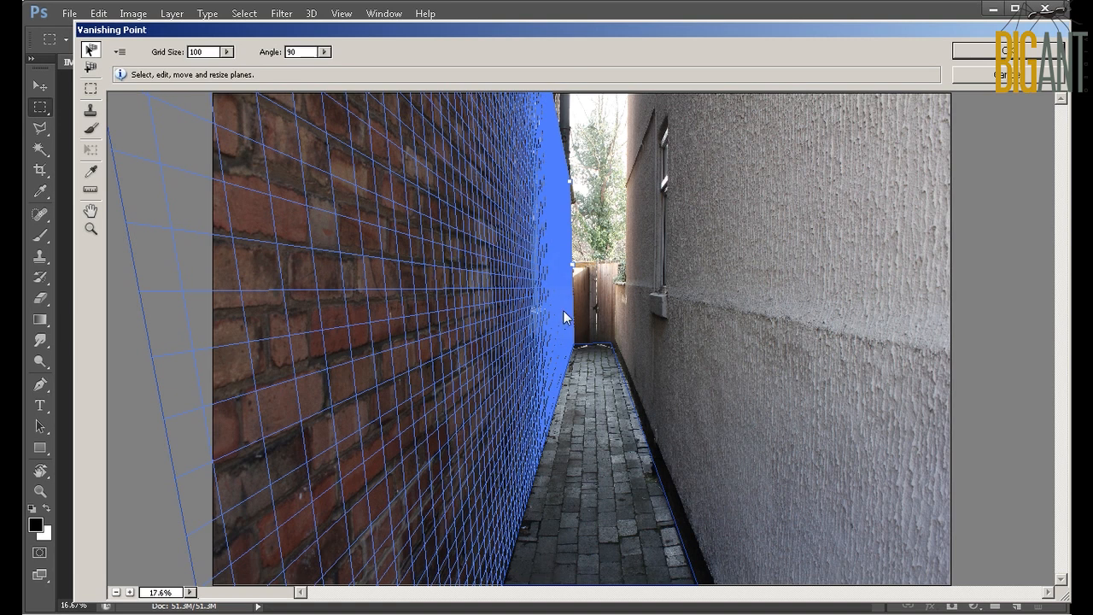
{"action": "mouse_move", "coordinate": [649, 459]}
{"action": "type", "text": "270"}
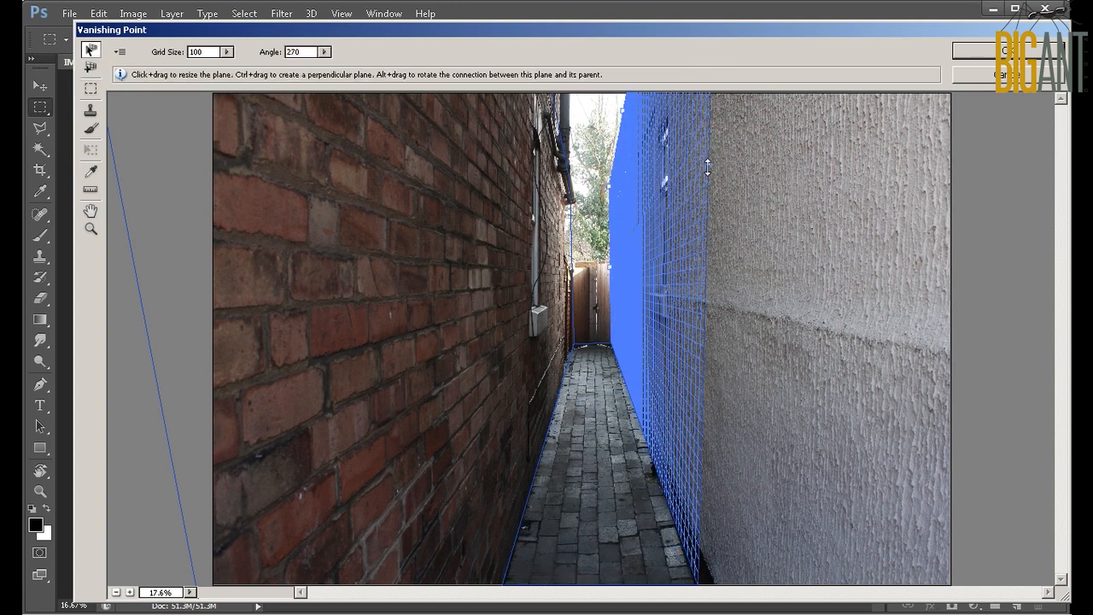
{"action": "left_click_drag", "start_coordinate": [707, 166], "coordinate": [1005, 196]}
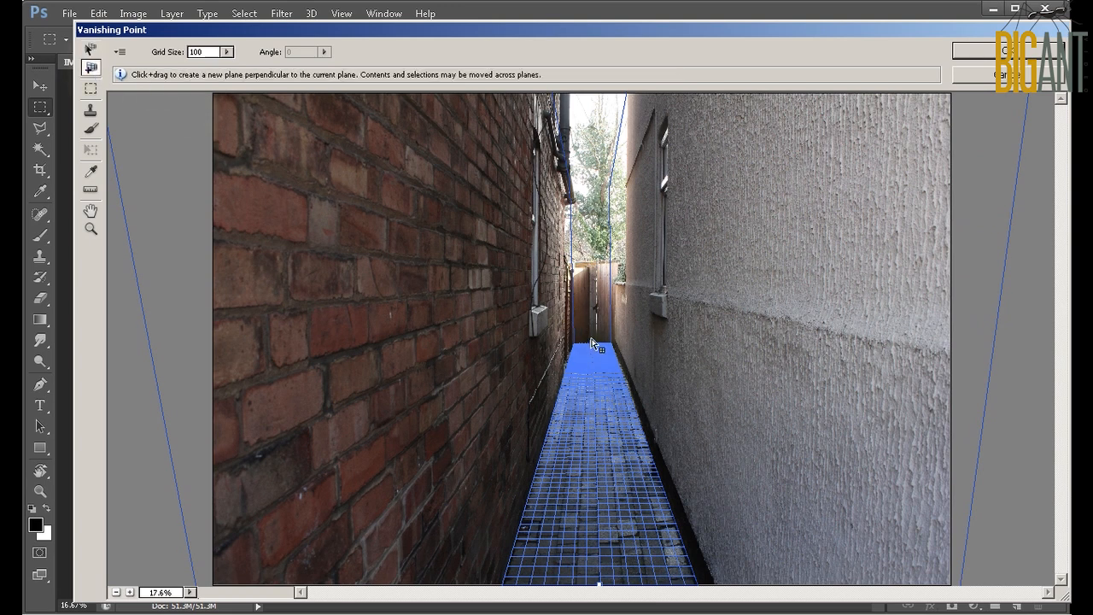
{"action": "left_click_drag", "start_coordinate": [598, 351], "coordinate": [611, 205]}
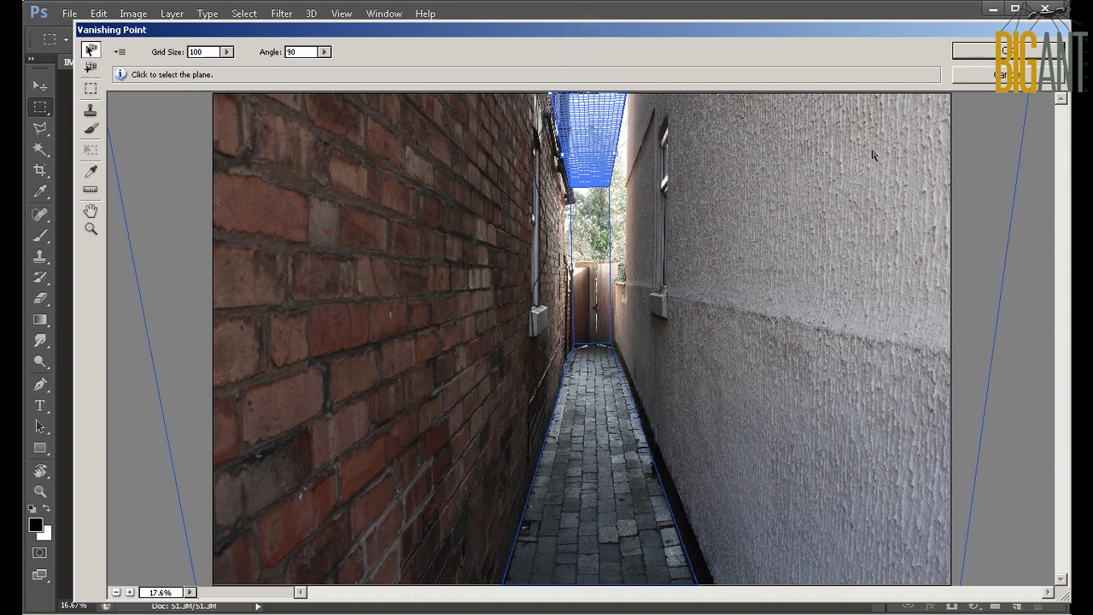
{"action": "mouse_move", "coordinate": [683, 319]}
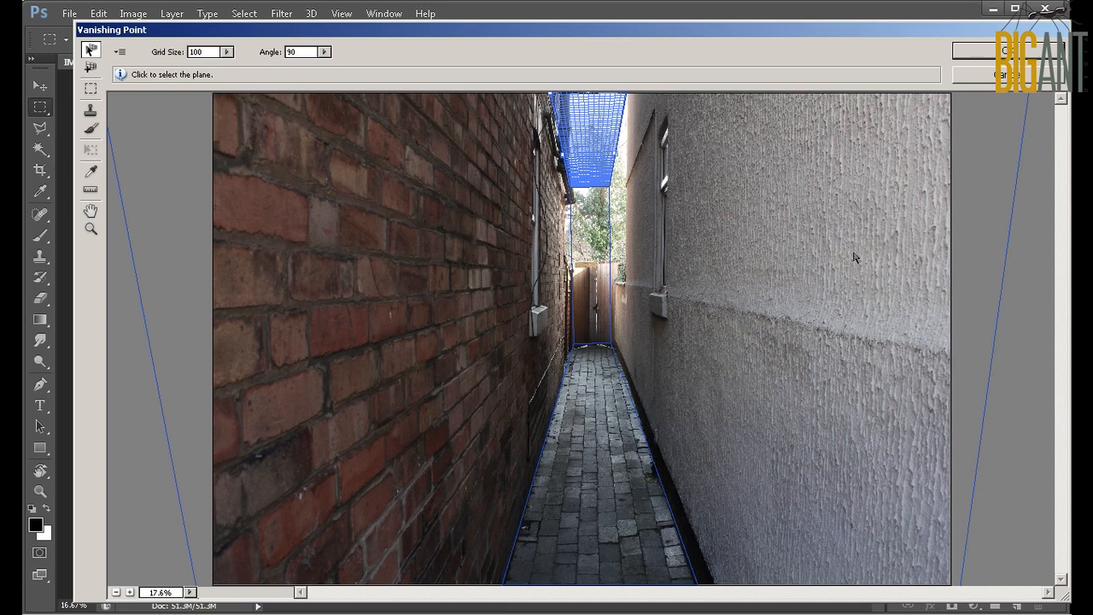
{"action": "mouse_move", "coordinate": [248, 121]}
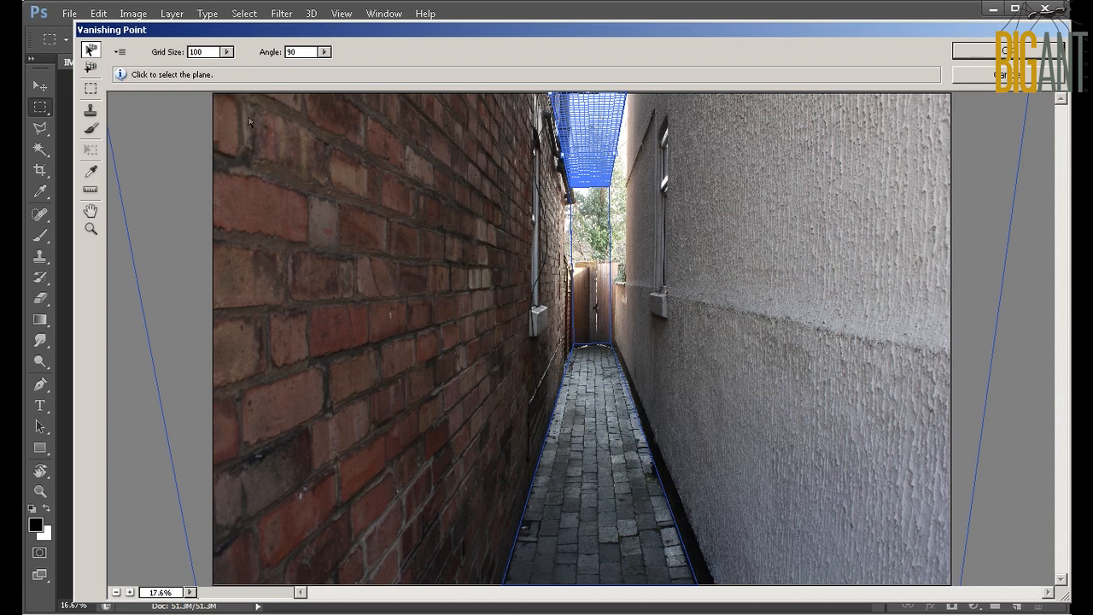
{"action": "mouse_move", "coordinate": [121, 58]}
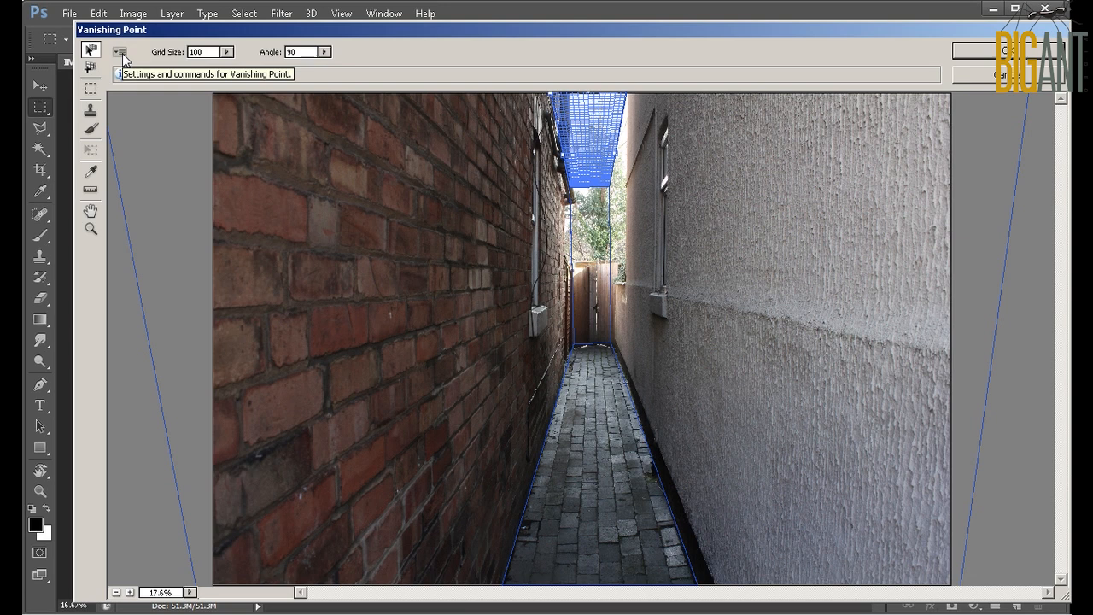
Step: Export the planes for After Effects as a new .vpe file and close Vanishing Point
{"action": "left_click", "coordinate": [117, 47]}
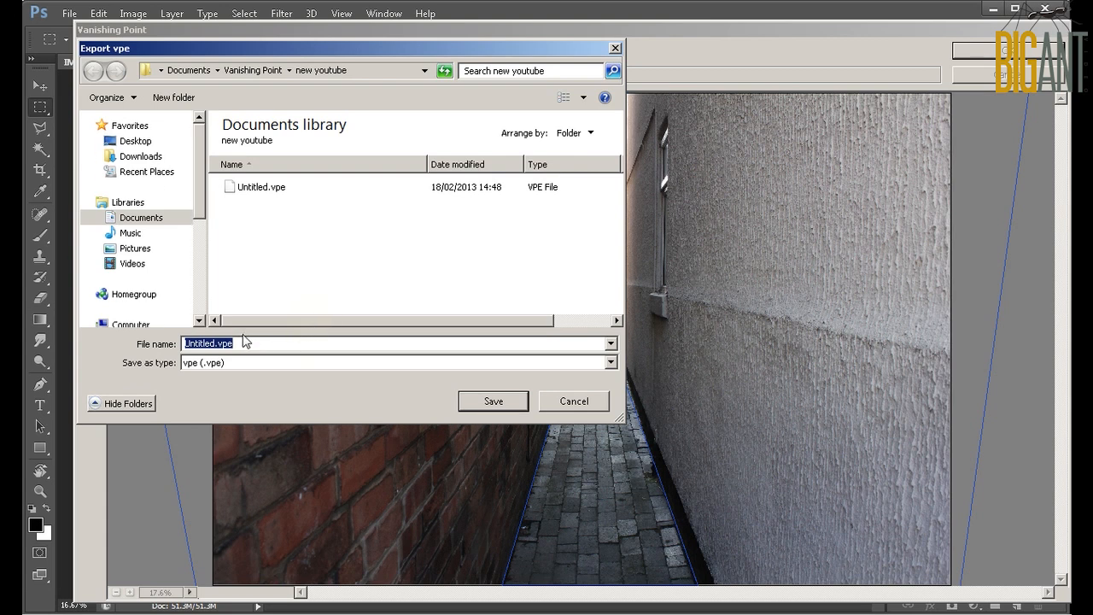
{"action": "left_click", "coordinate": [344, 343]}
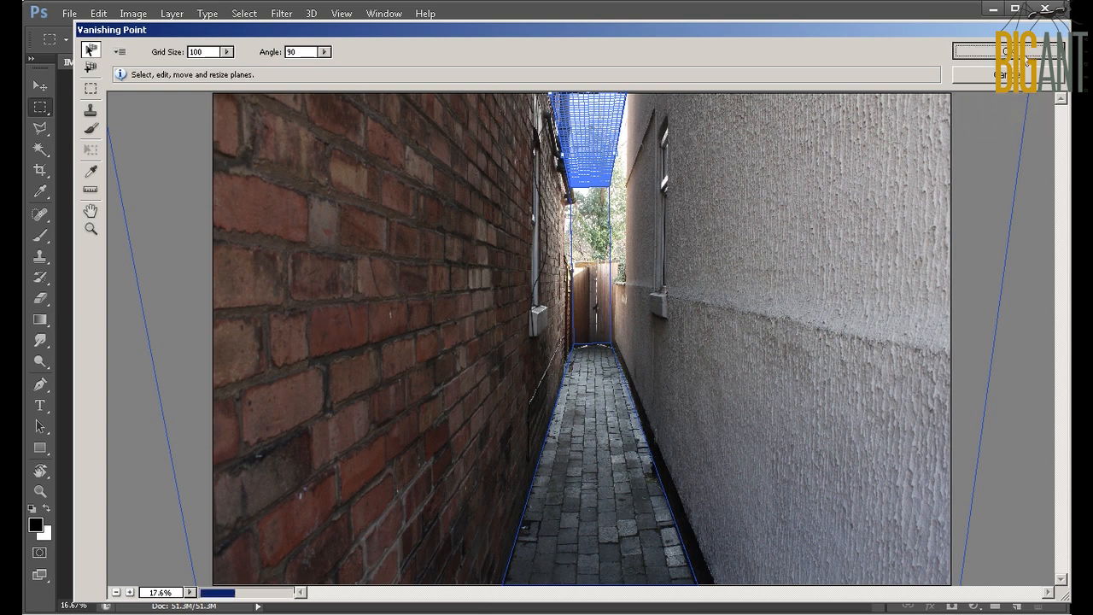
{"action": "left_click", "coordinate": [1033, 17]}
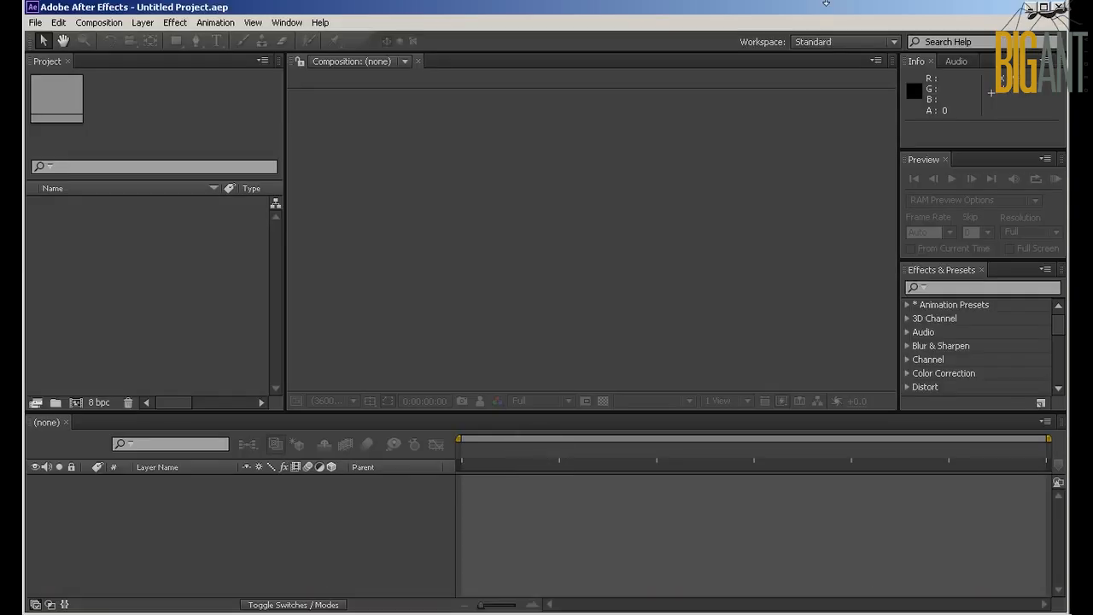
Step: Create Comp 1 using the HDV/HDTV 720 25 preset (1280×720, 25 fps, 30 s)
{"action": "left_click", "coordinate": [100, 22]}
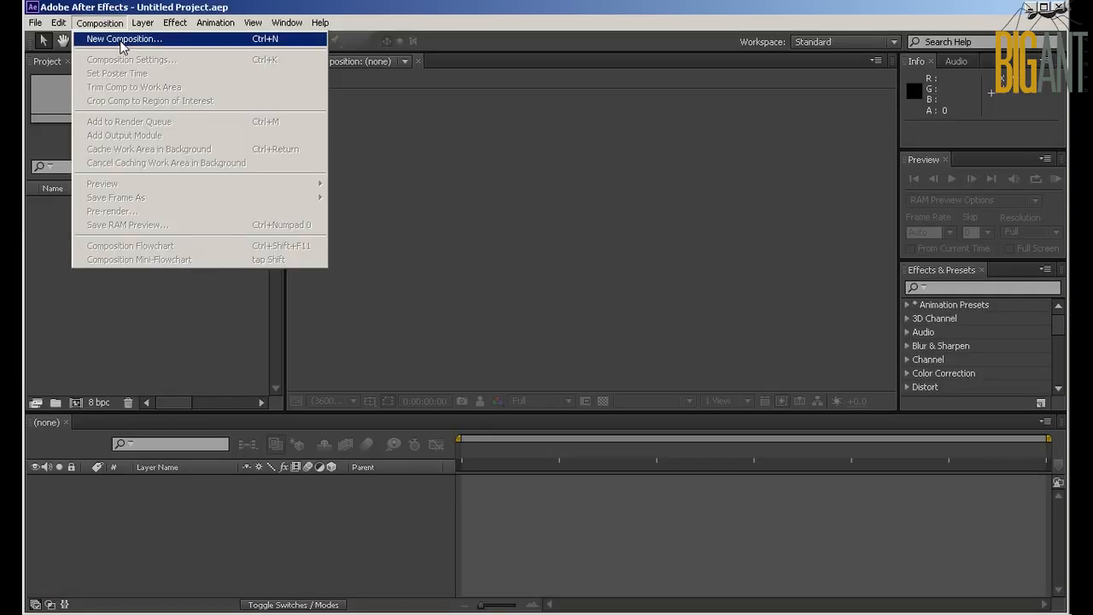
{"action": "left_click", "coordinate": [145, 39]}
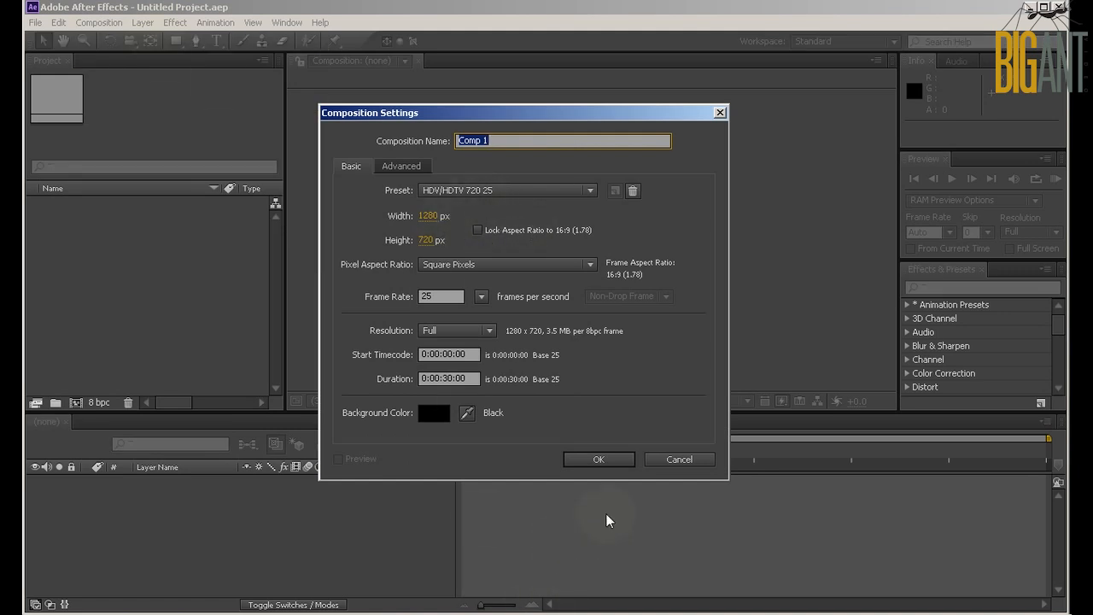
{"action": "left_click", "coordinate": [598, 459]}
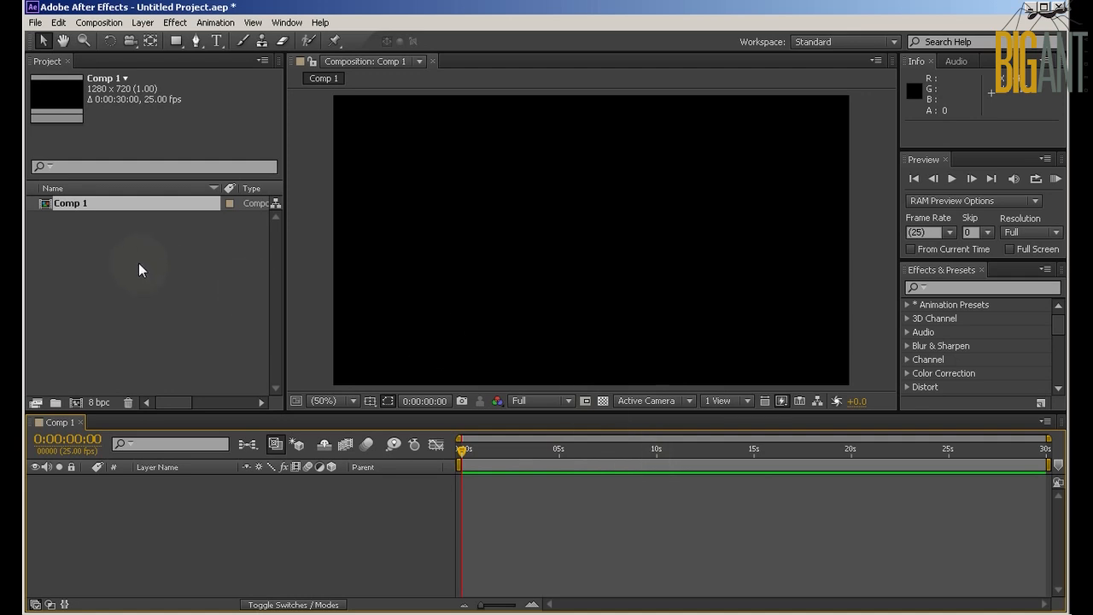
{"action": "left_click", "coordinate": [13, 22]}
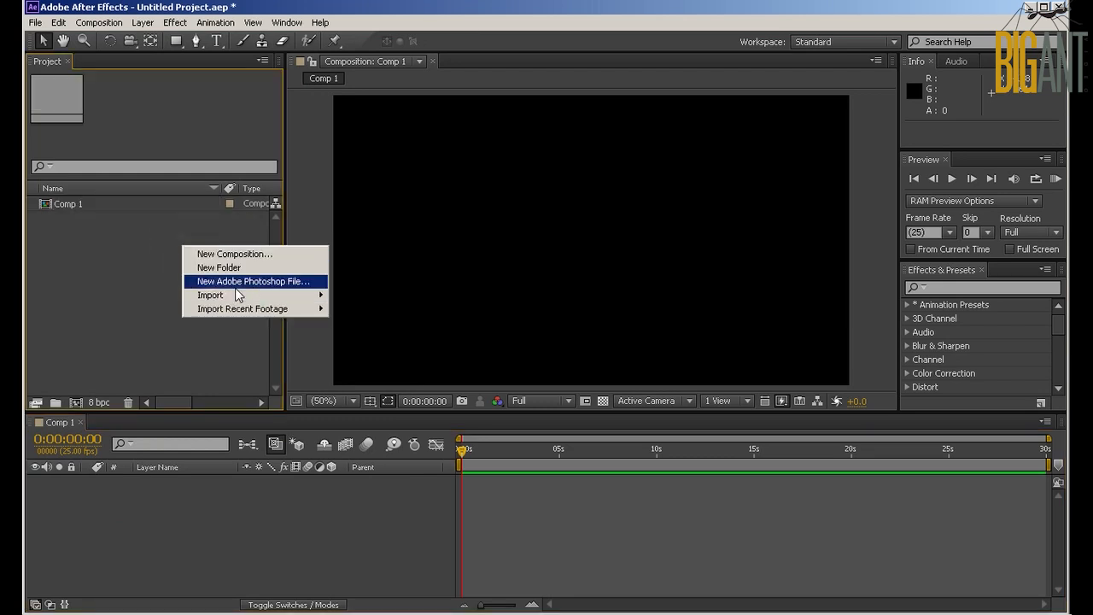
{"action": "mouse_move", "coordinate": [210, 295]}
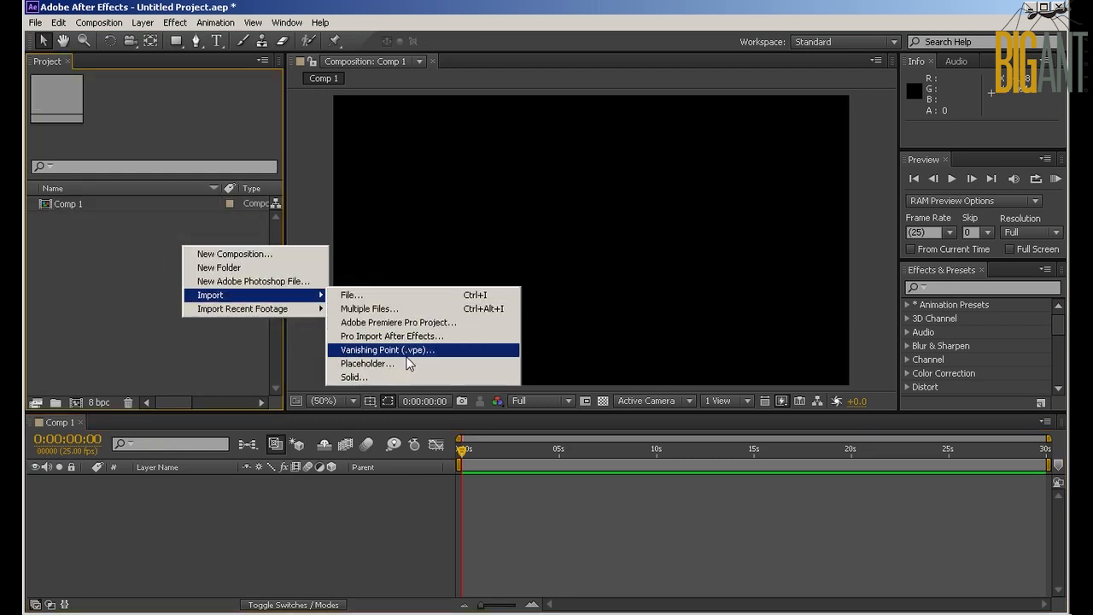
Step: Import Untitled2.vpe as a Vanishing Point file
{"action": "left_click", "coordinate": [383, 350]}
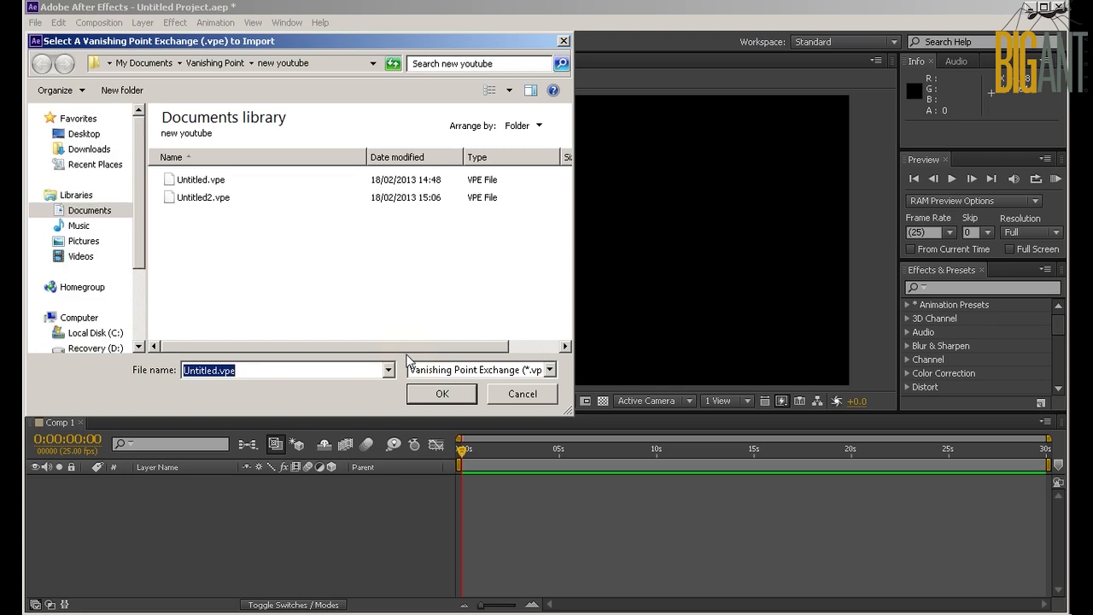
{"action": "left_click", "coordinate": [204, 196]}
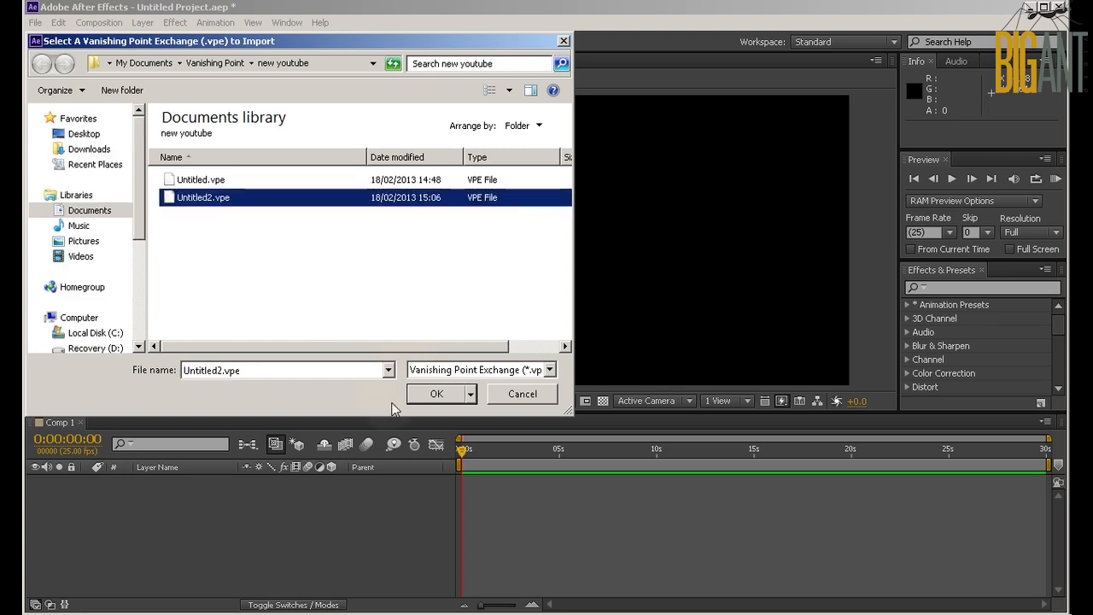
{"action": "left_click", "coordinate": [437, 394]}
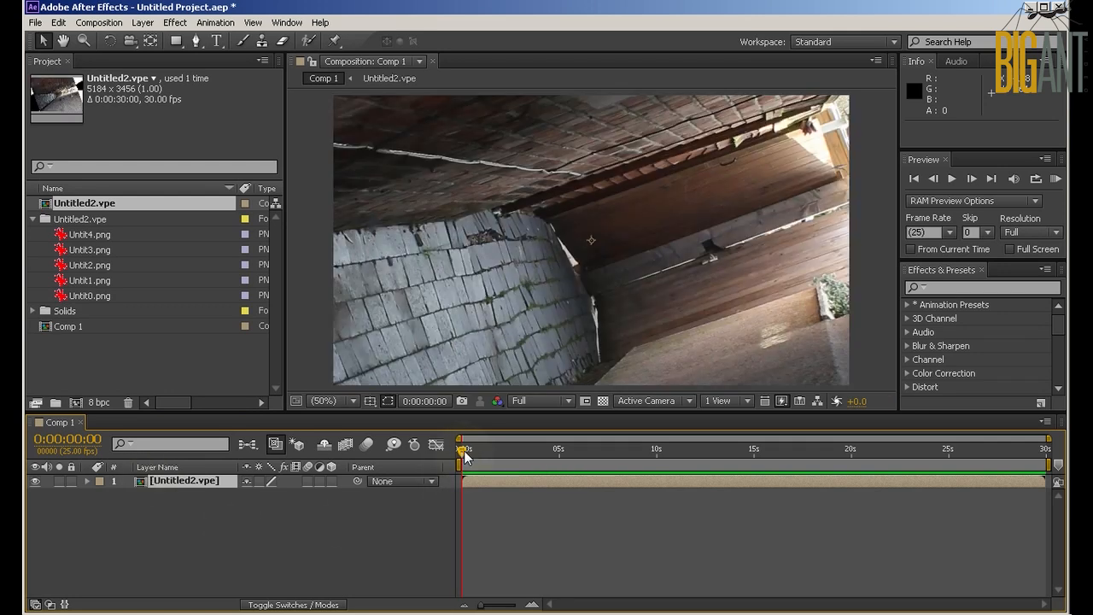
{"action": "mouse_move", "coordinate": [509, 443]}
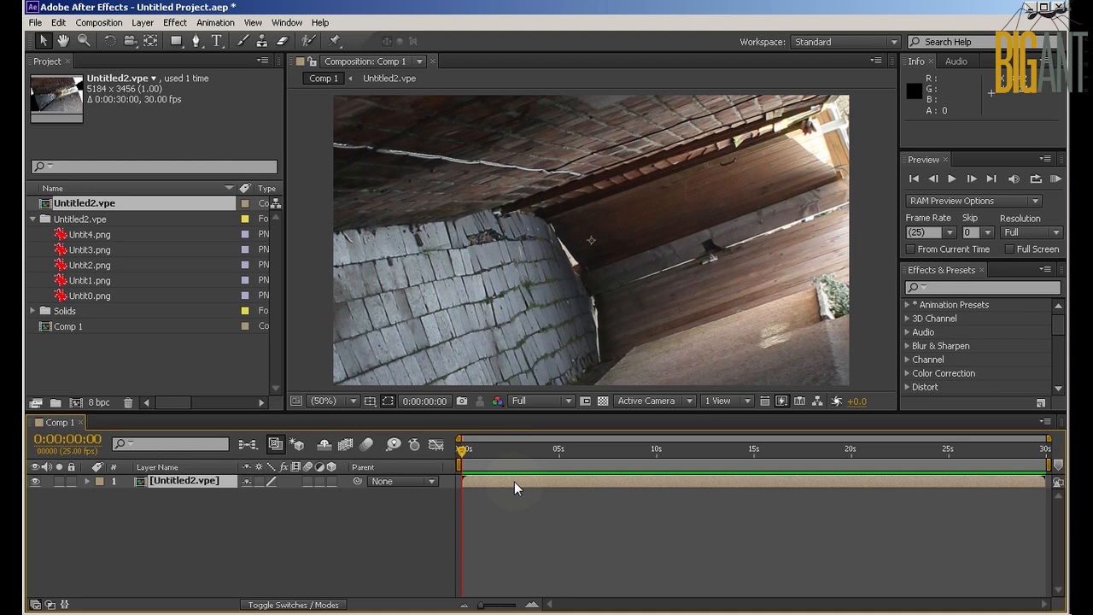
Step: Open the Untitled2.vpe comp and select its Parent layer to aim the camera down the alley
{"action": "double_click", "coordinate": [84, 218]}
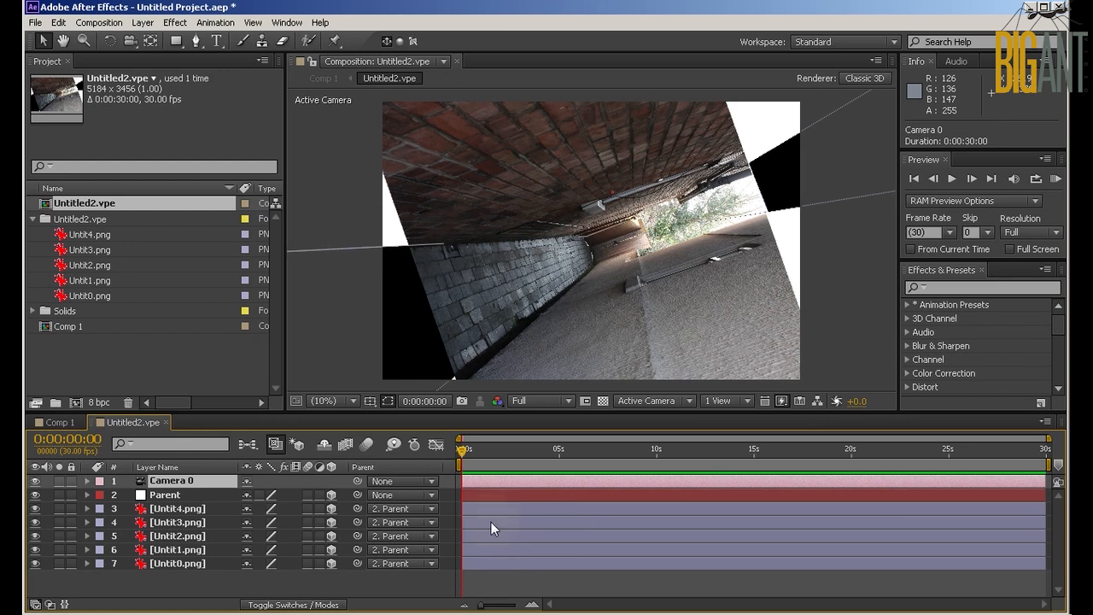
{"action": "left_click", "coordinate": [174, 550]}
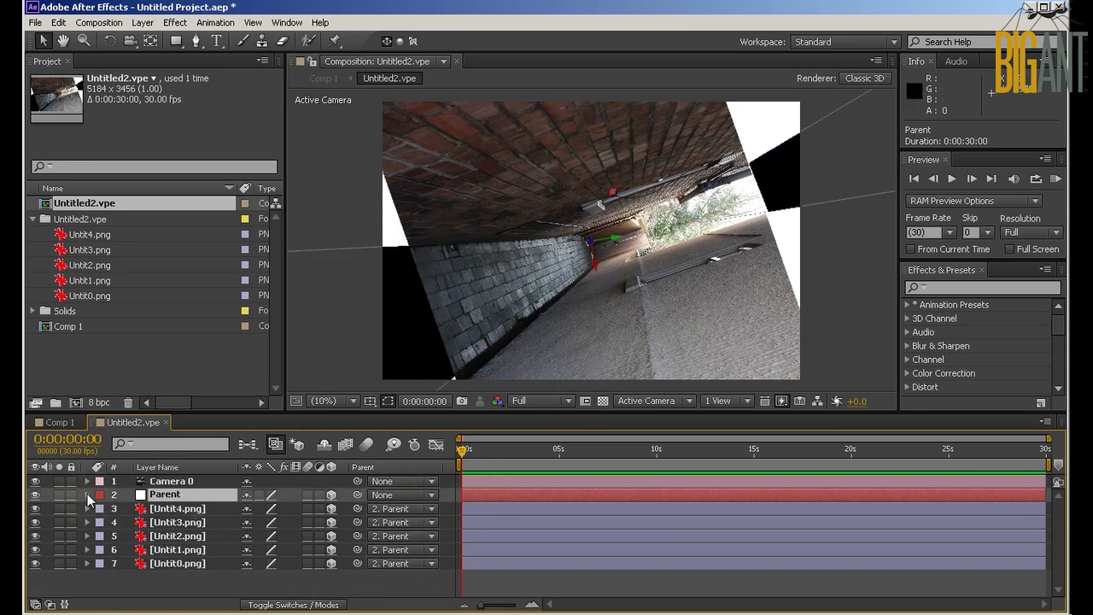
{"action": "left_click", "coordinate": [89, 495]}
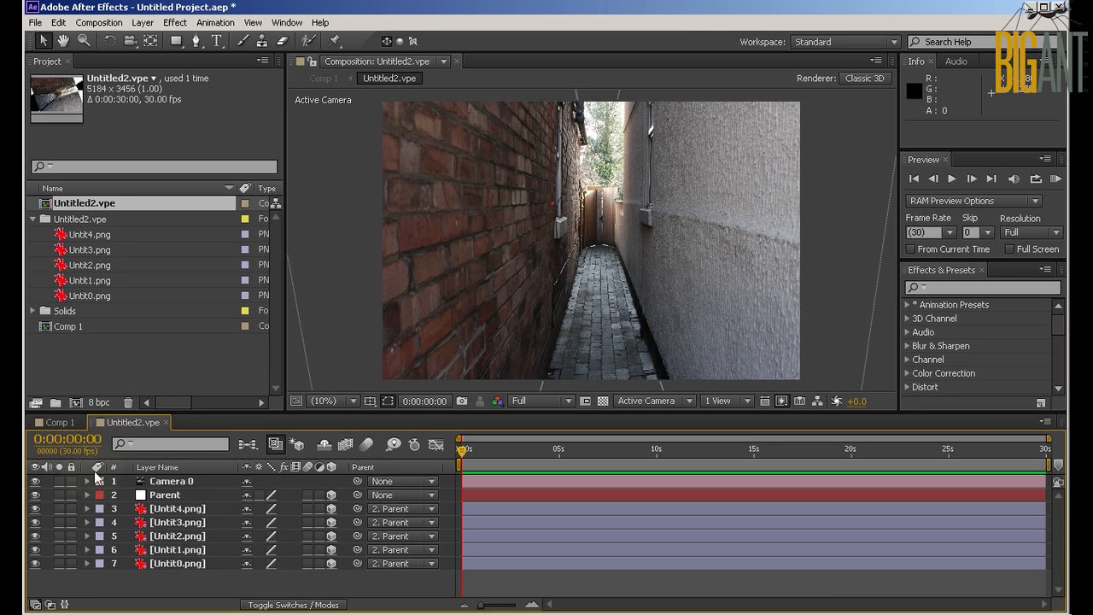
Step: Expand Camera 0's Camera Options and switch Depth of Field on
{"action": "left_click", "coordinate": [85, 481]}
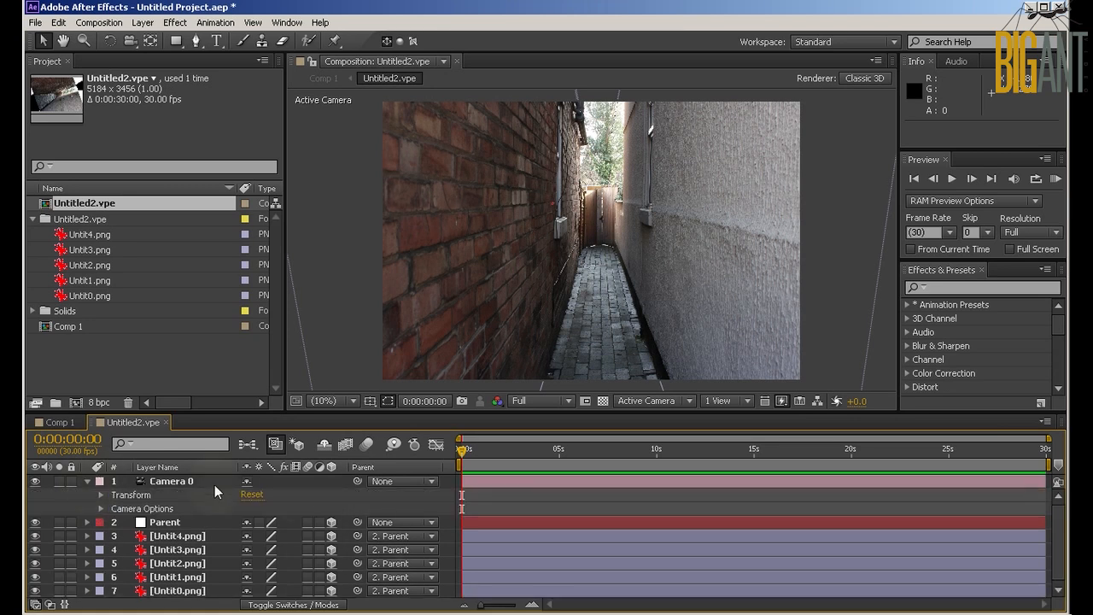
{"action": "left_click", "coordinate": [109, 495]}
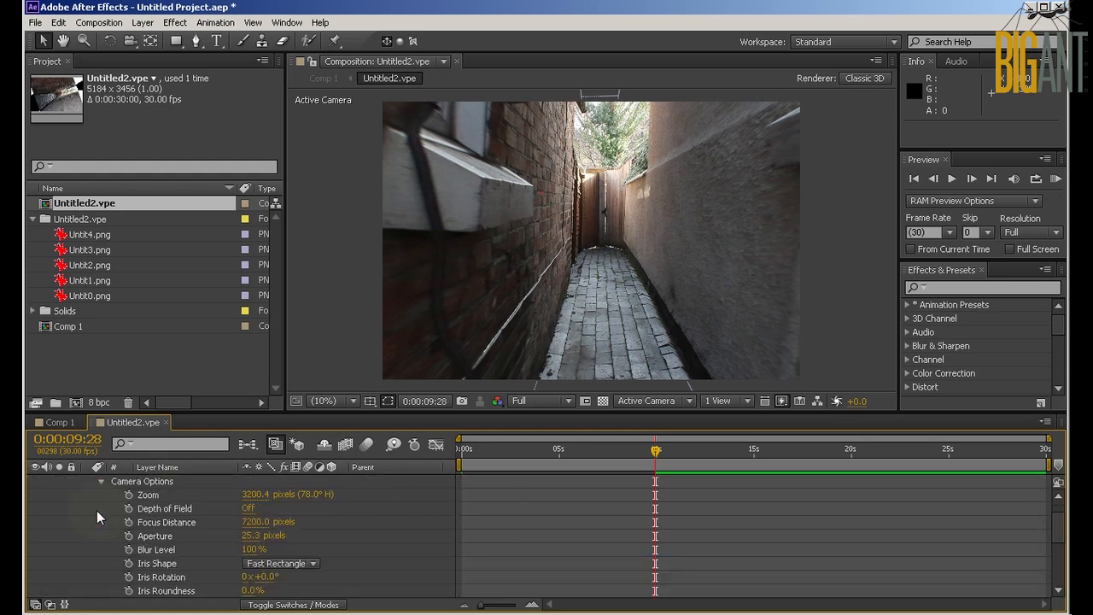
{"action": "left_click", "coordinate": [247, 508]}
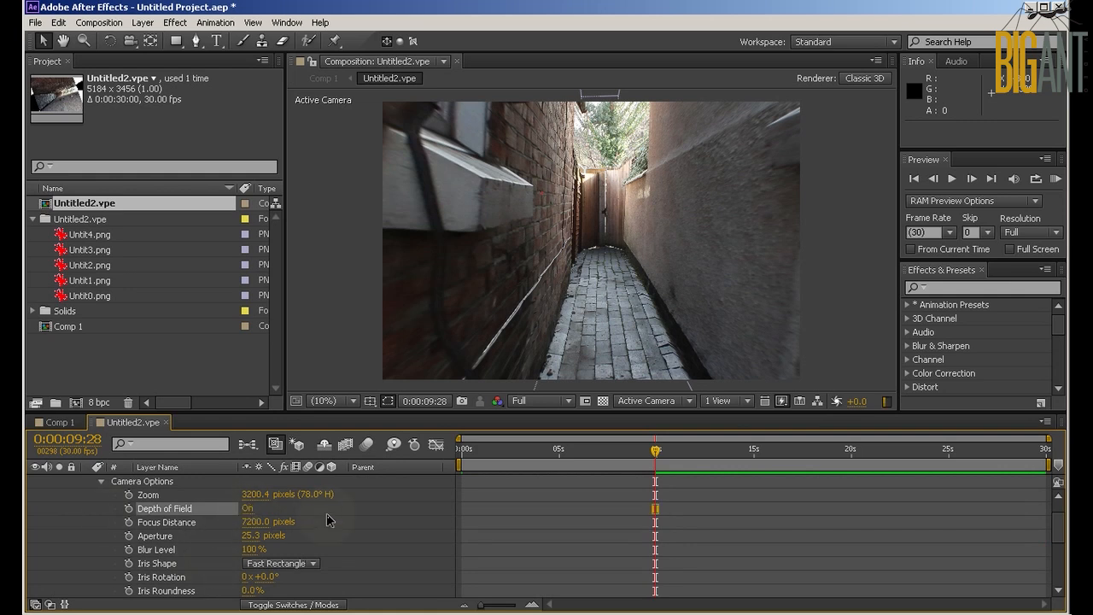